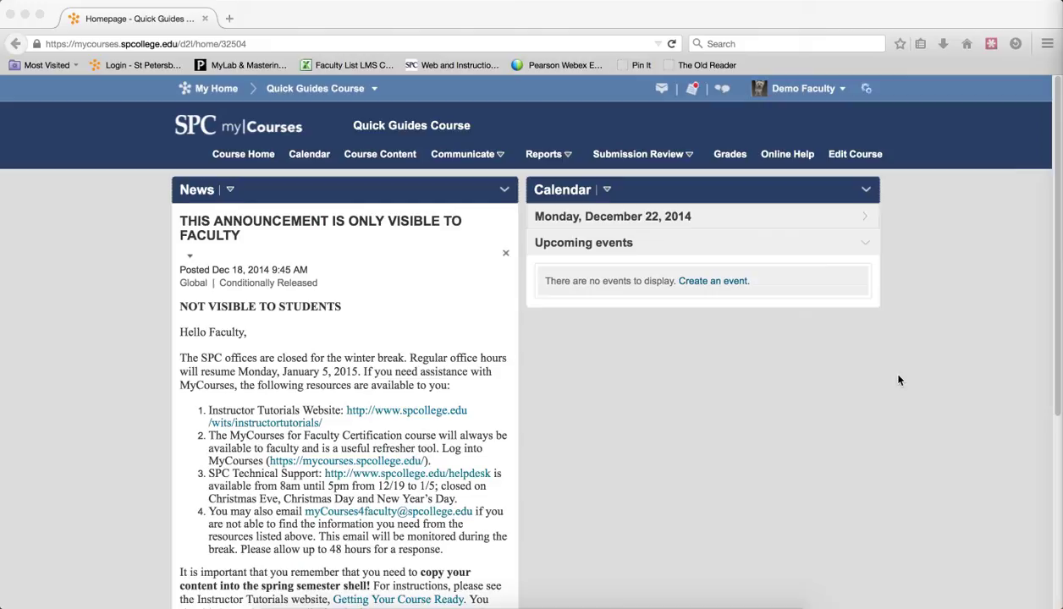
pyautogui.moveTo(931, 385)
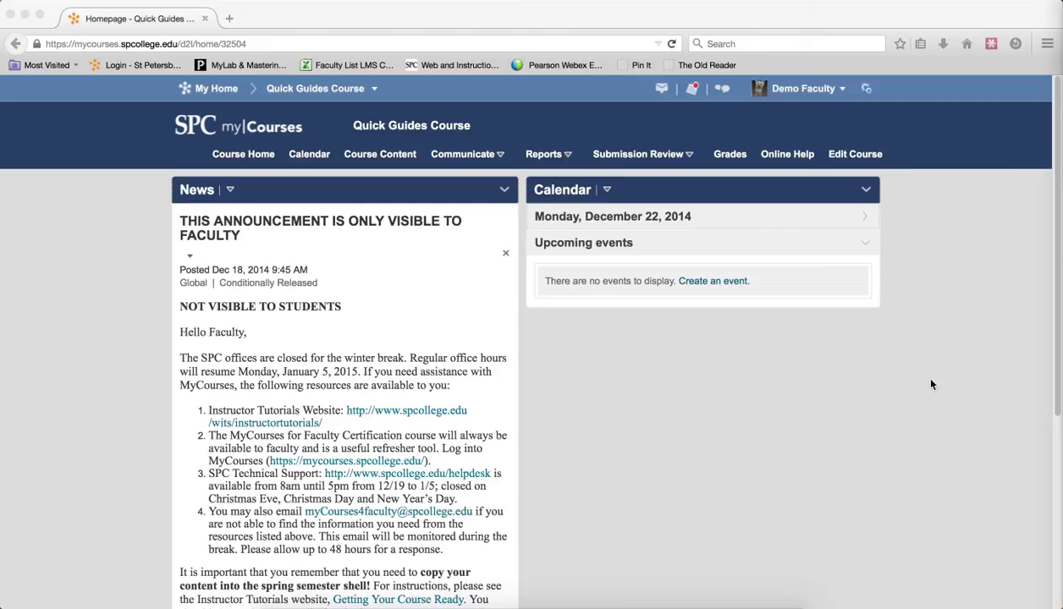
pyautogui.moveTo(725, 478)
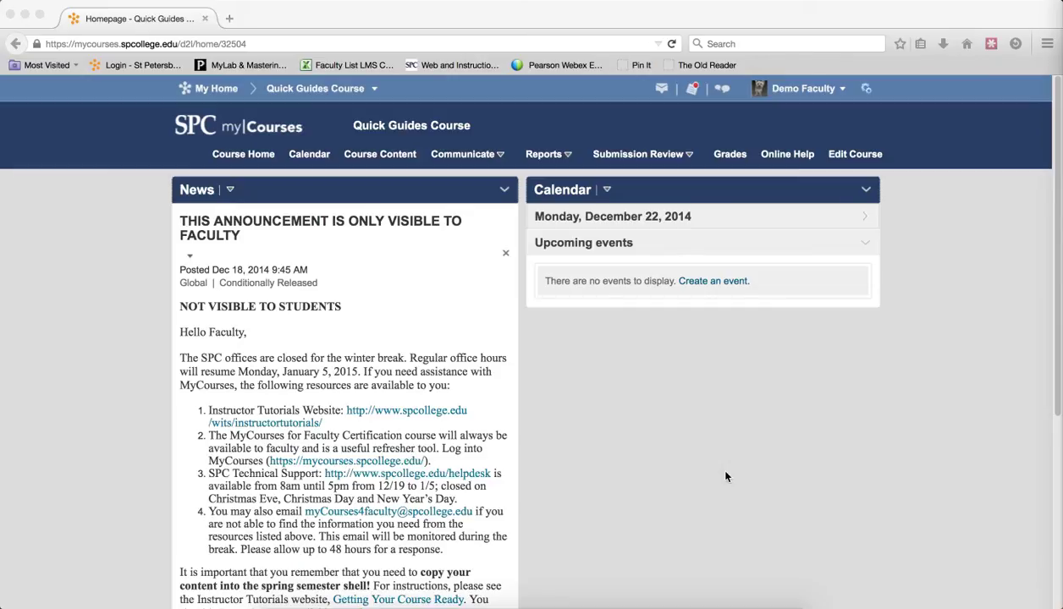
pyautogui.moveTo(694, 429)
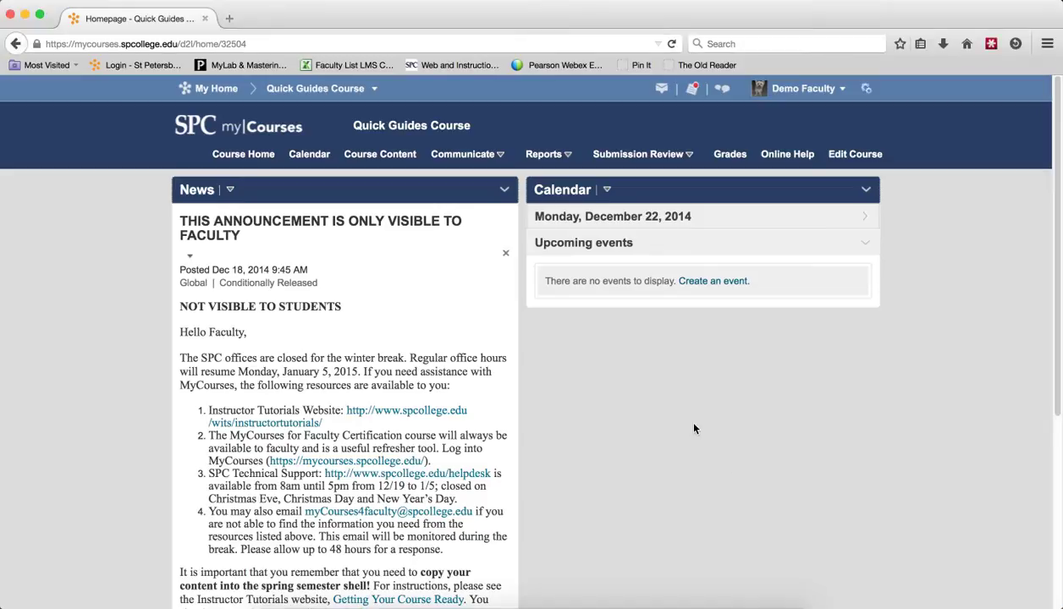
pyautogui.moveTo(726, 174)
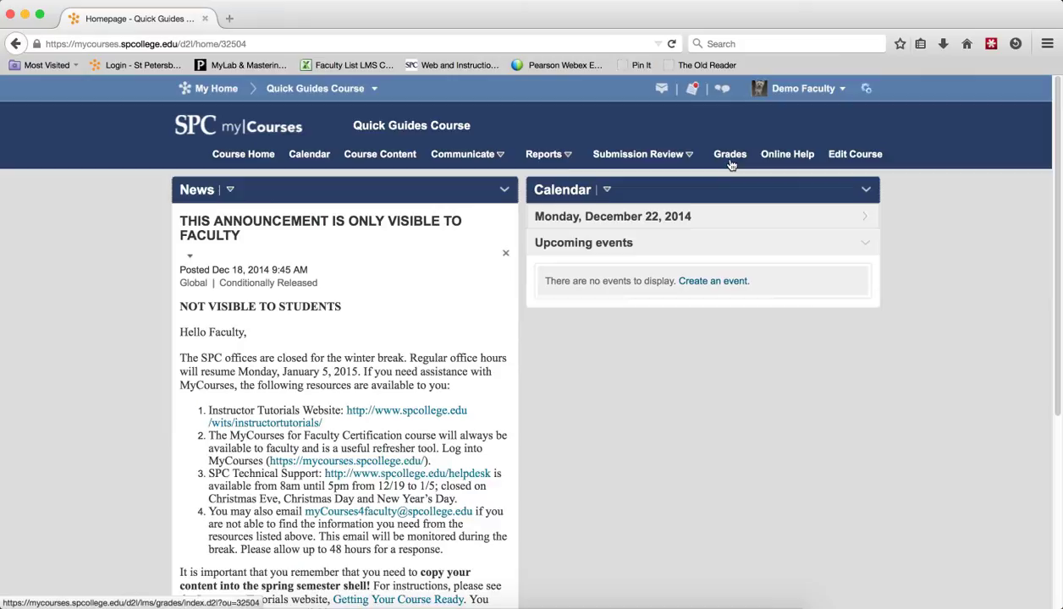
# From Grades, choose Enter Grades from the Quiz 1 item's actions menu
pyautogui.click(730, 154)
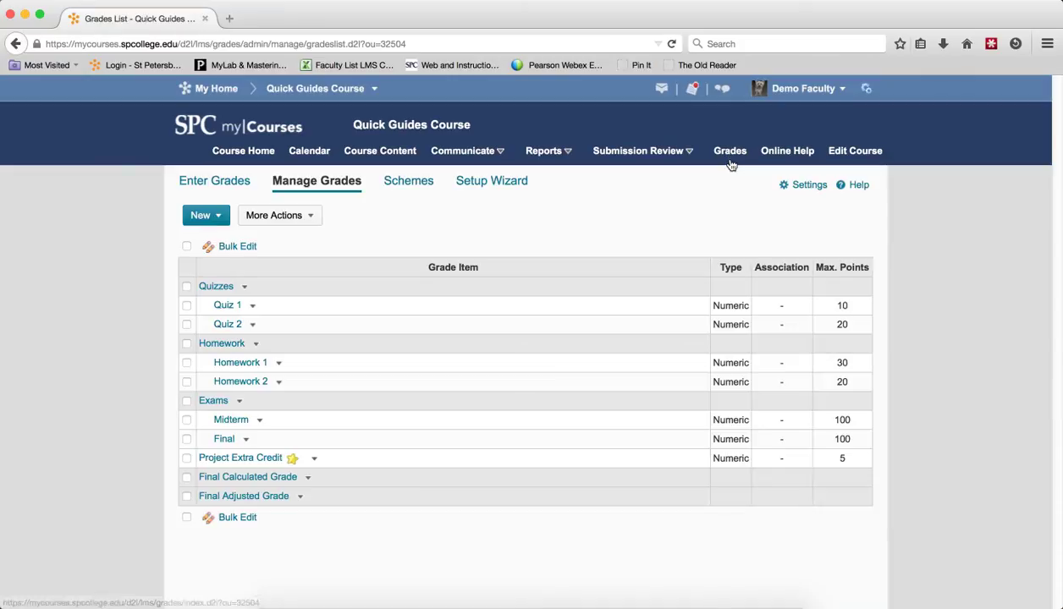
pyautogui.moveTo(312, 188)
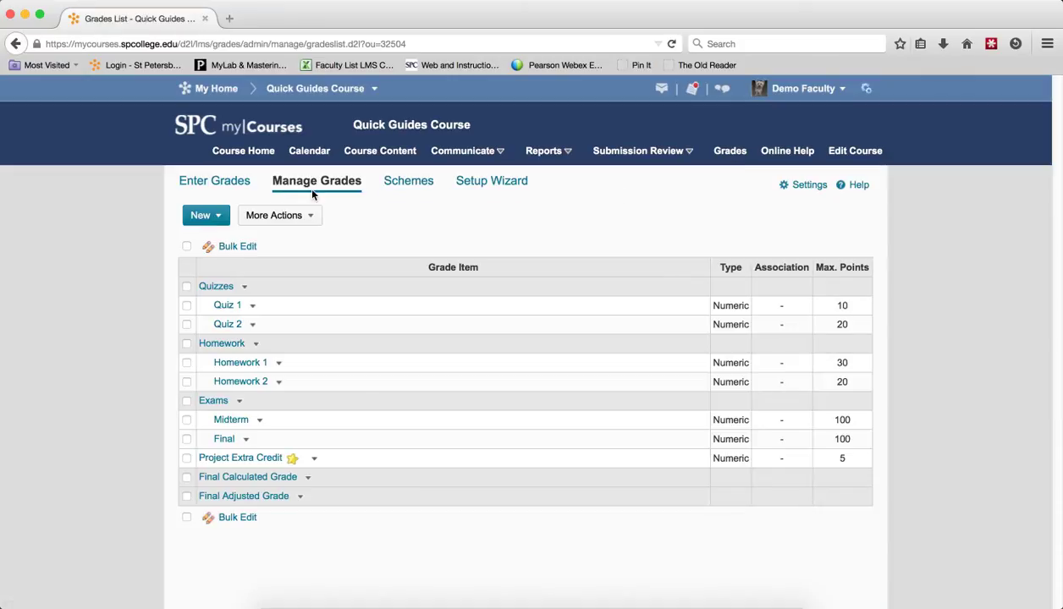
pyautogui.moveTo(253, 305)
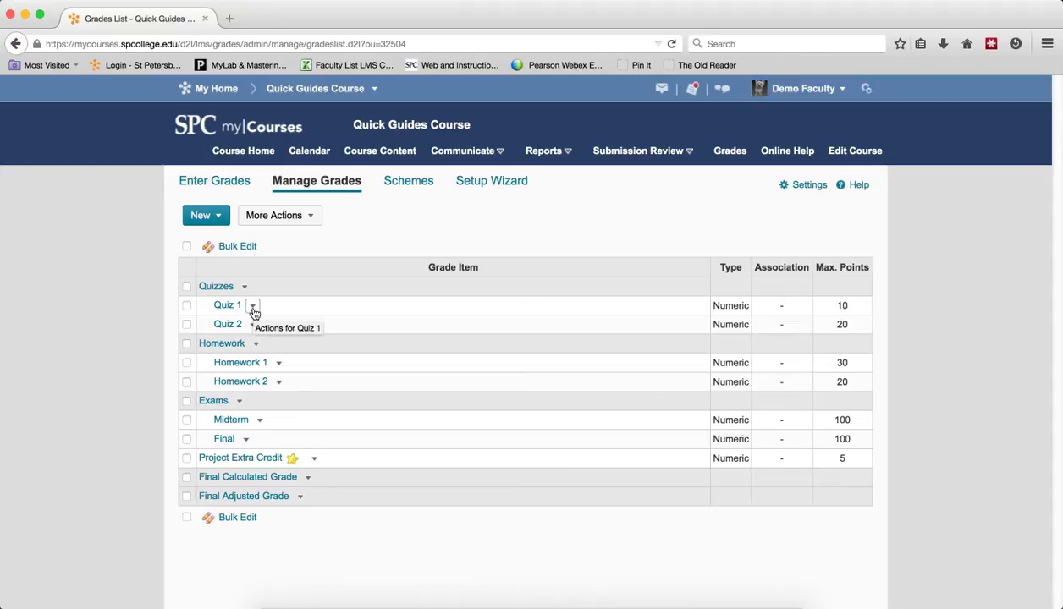
pyautogui.click(252, 306)
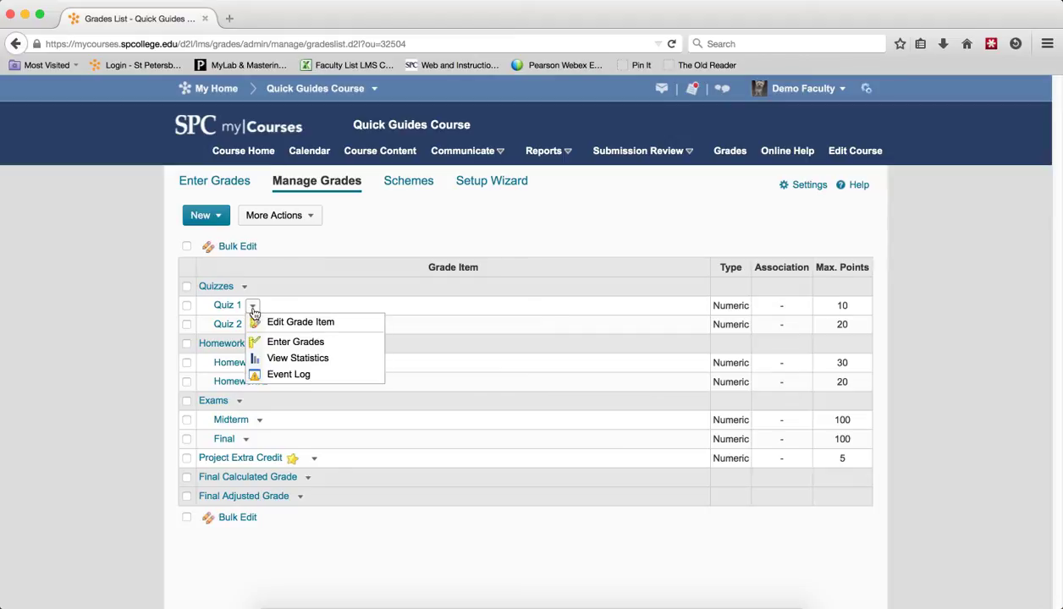
pyautogui.click(296, 342)
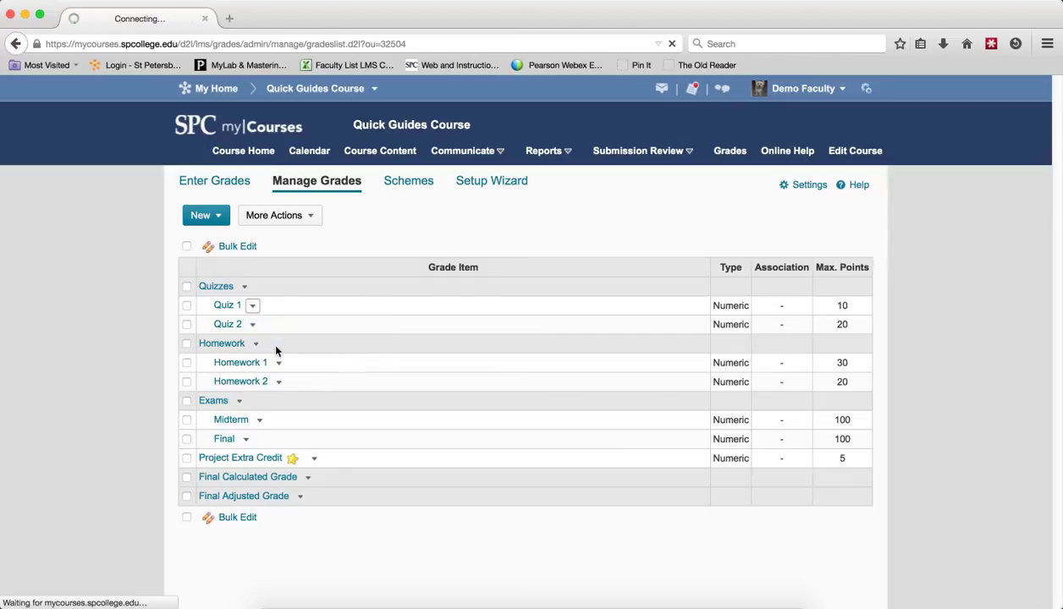
# Clear the existing search on the Quiz 1 grade page to show every student's score
pyautogui.click(227, 305)
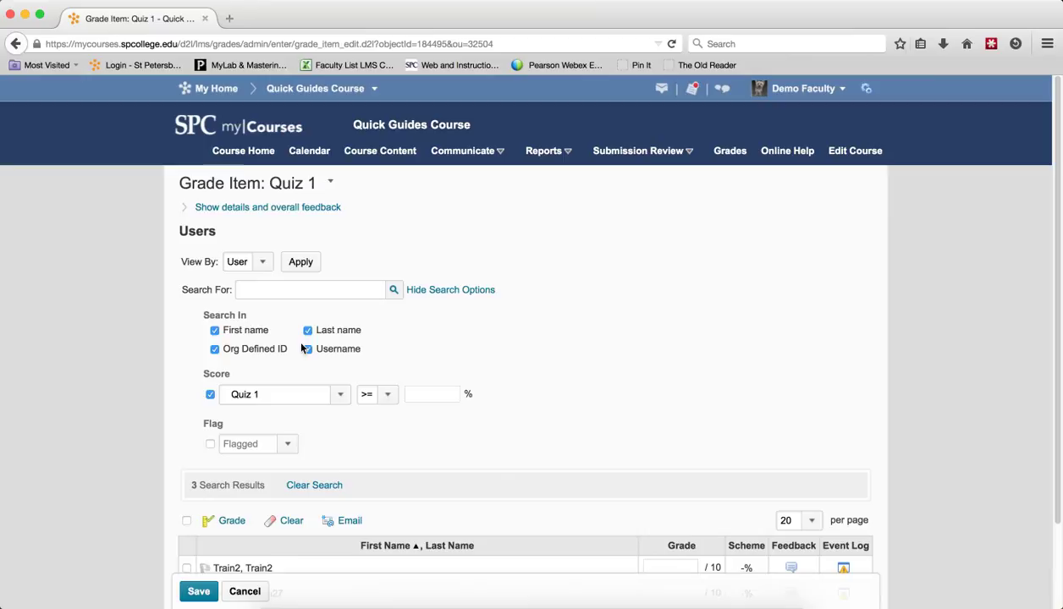
pyautogui.click(307, 348)
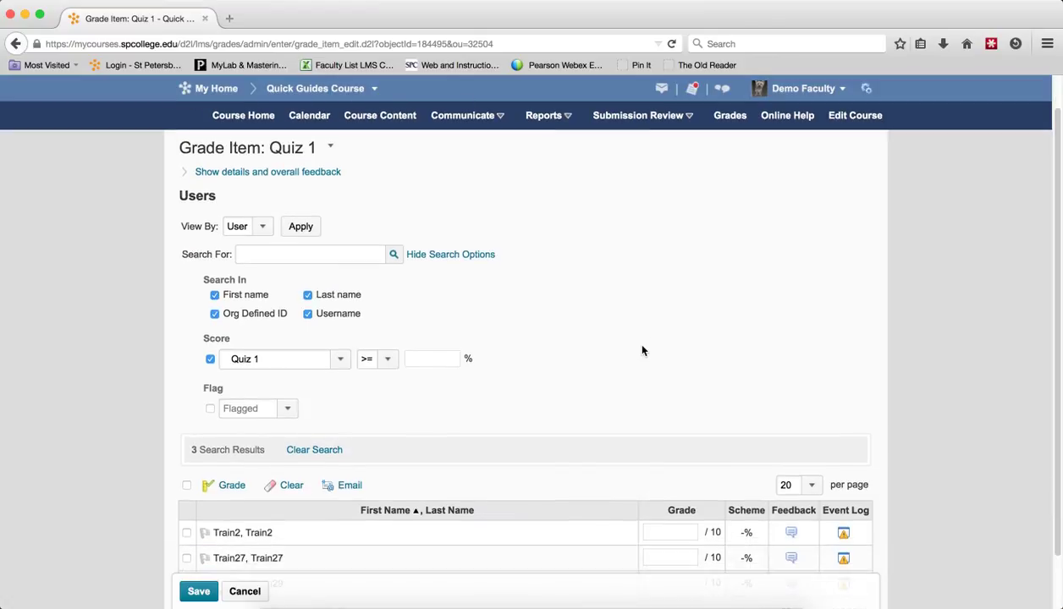
pyautogui.moveTo(623, 331)
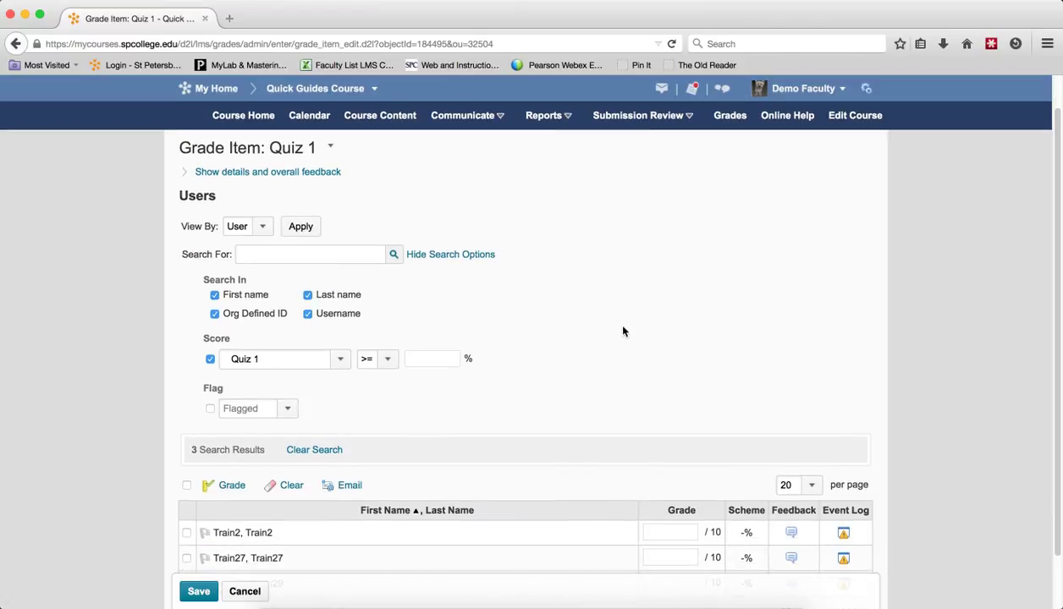
pyautogui.scroll(-3)
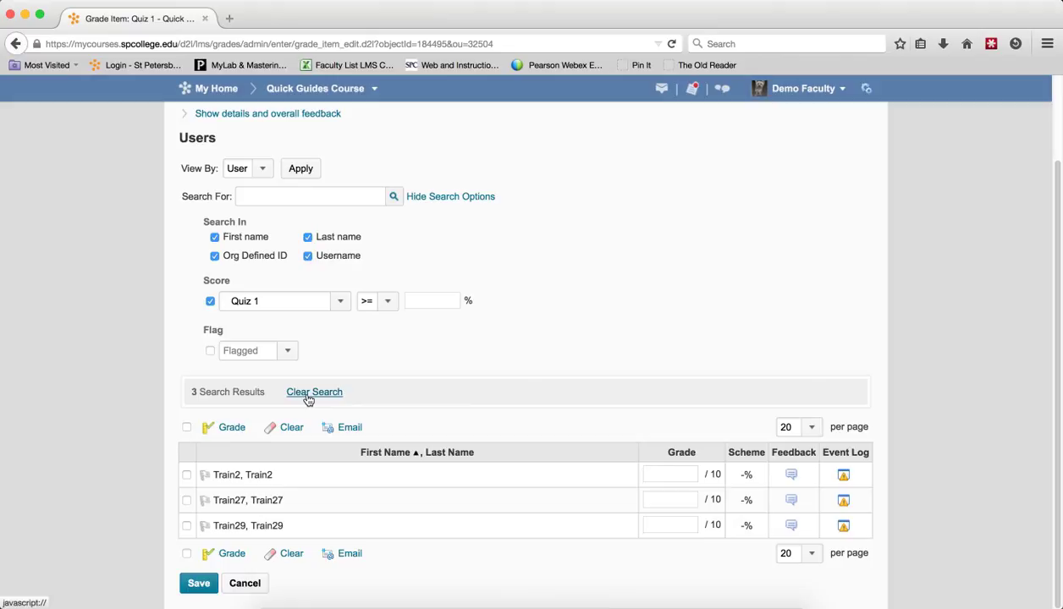
pyautogui.click(314, 391)
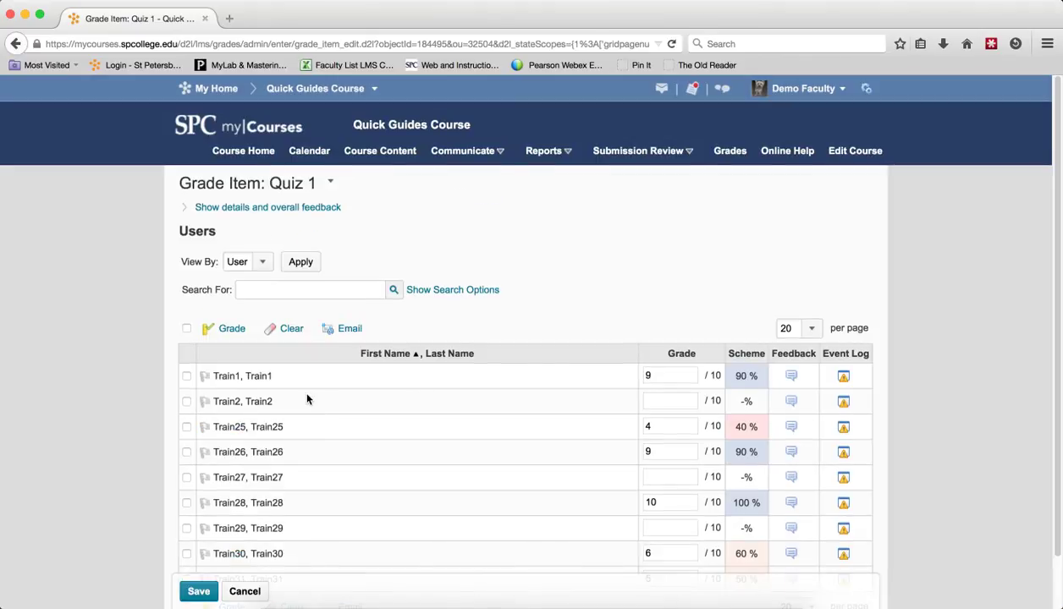
pyautogui.moveTo(453, 290)
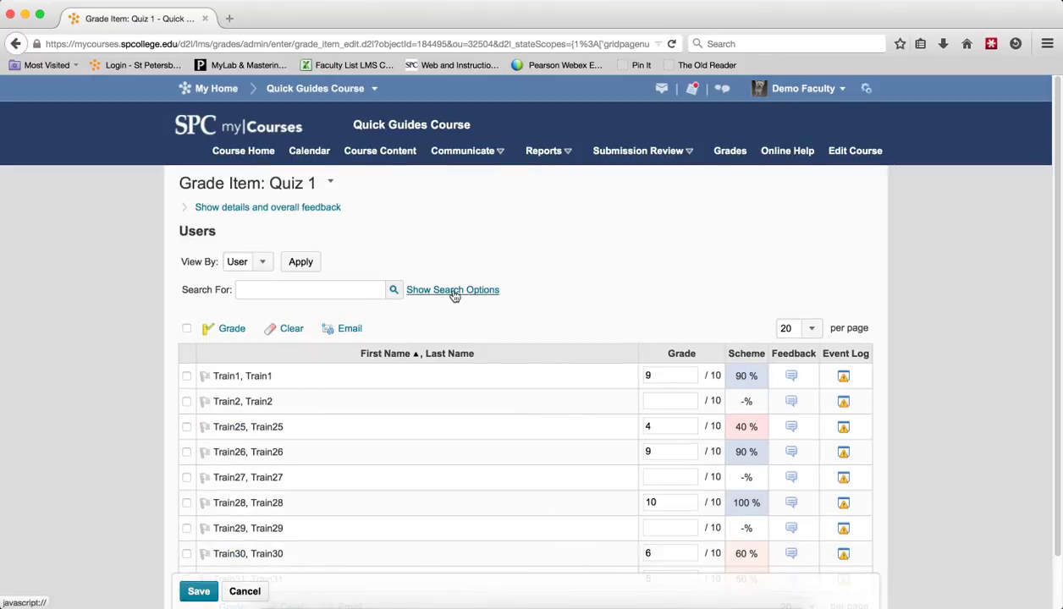
# Filter students by Quiz 1 score with the comparison <= 60 percent
pyautogui.click(452, 290)
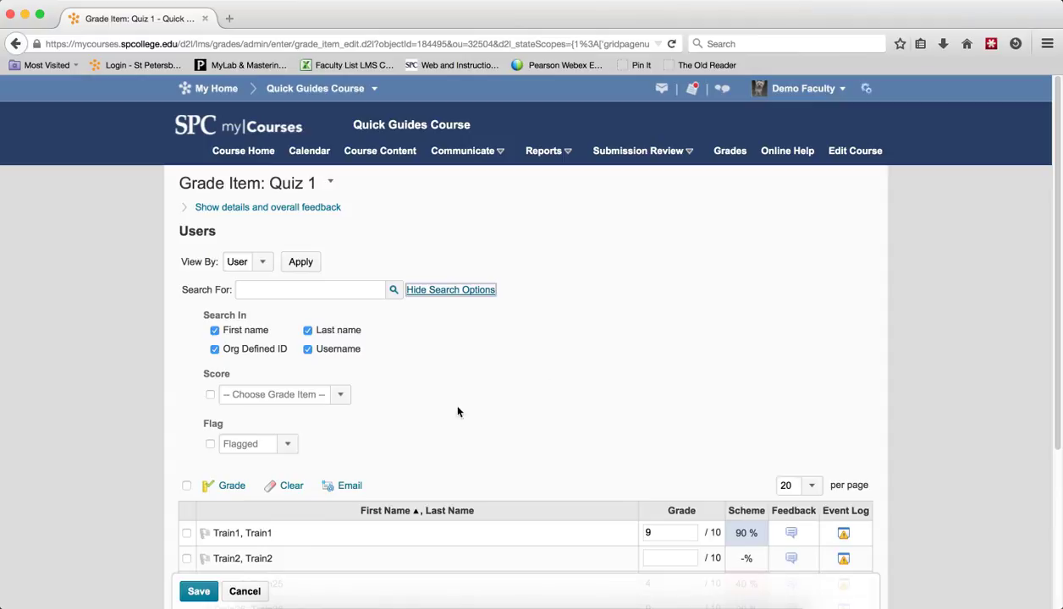
pyautogui.click(210, 394)
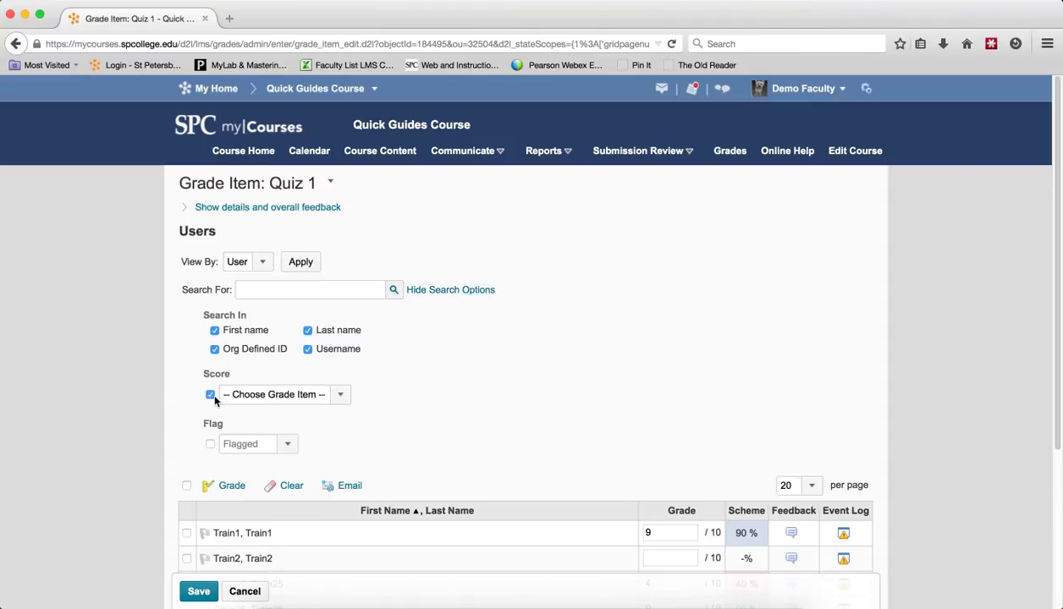
pyautogui.click(340, 394)
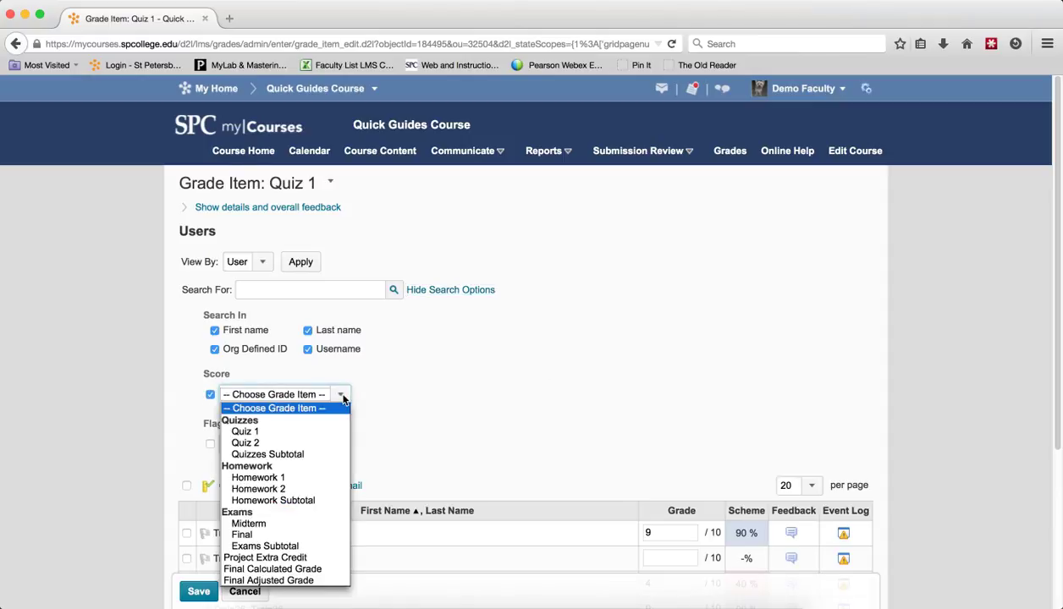
pyautogui.moveTo(334, 419)
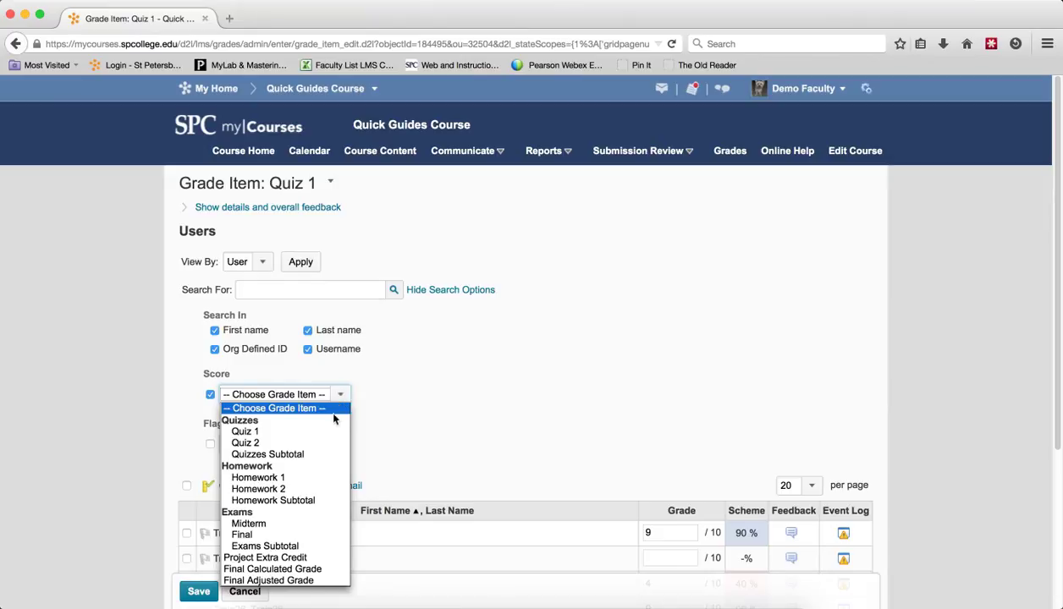
pyautogui.click(245, 431)
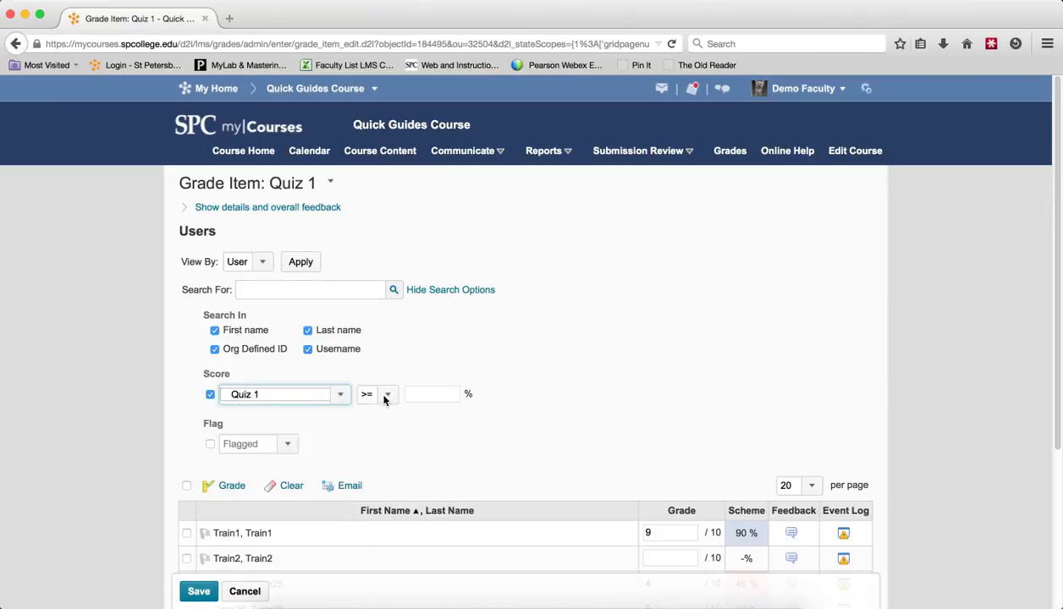
pyautogui.click(387, 393)
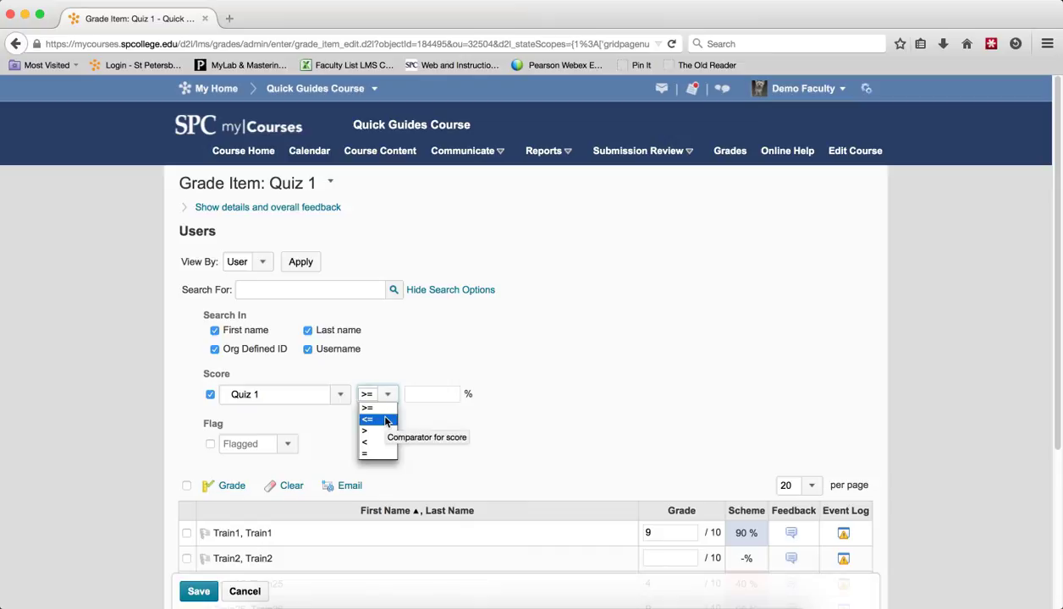
pyautogui.click(368, 419)
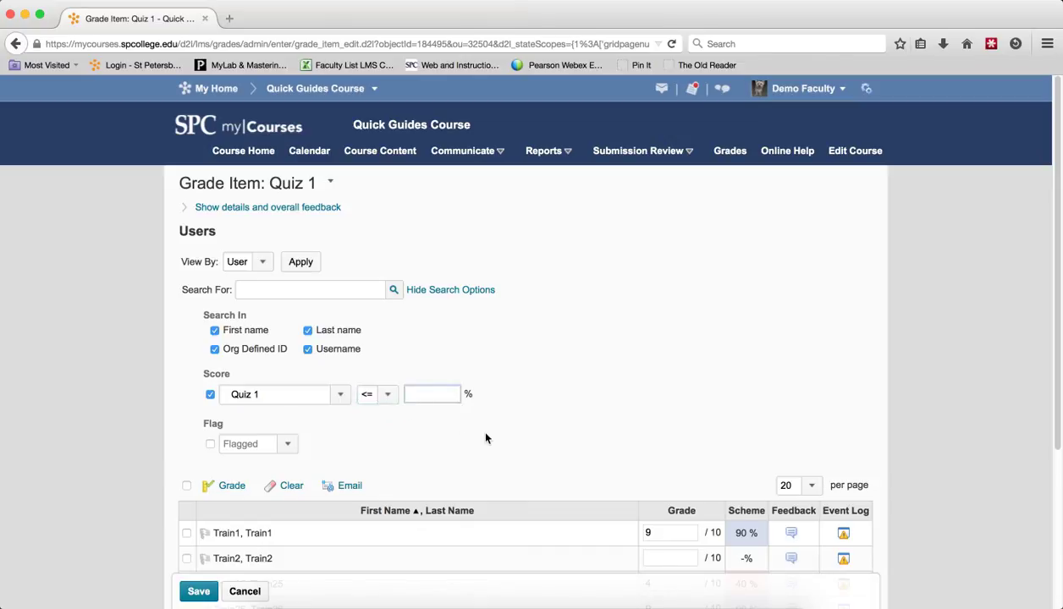
pyautogui.write('60')
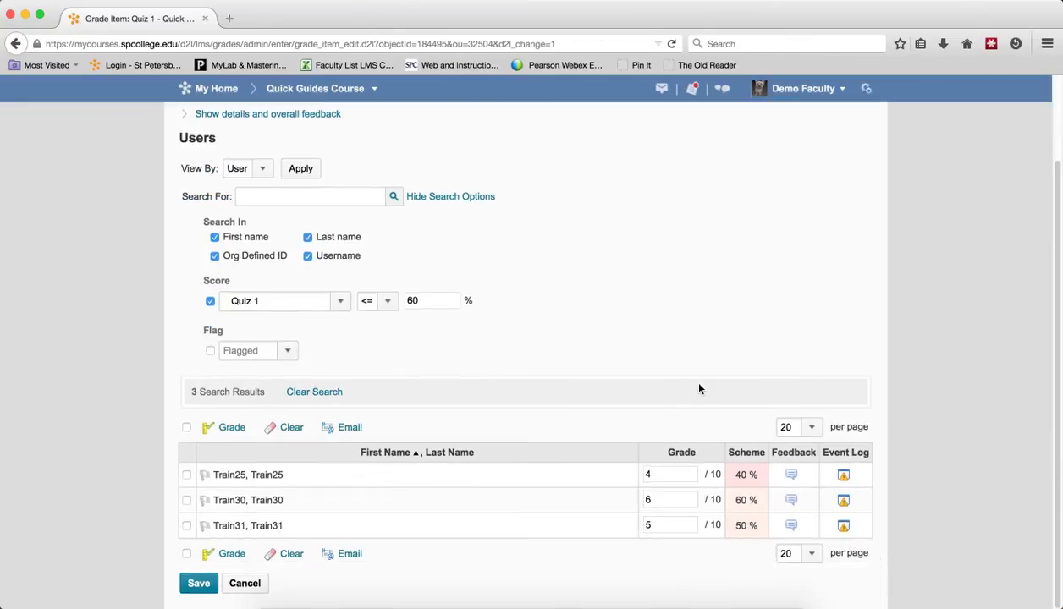
pyautogui.moveTo(656, 400)
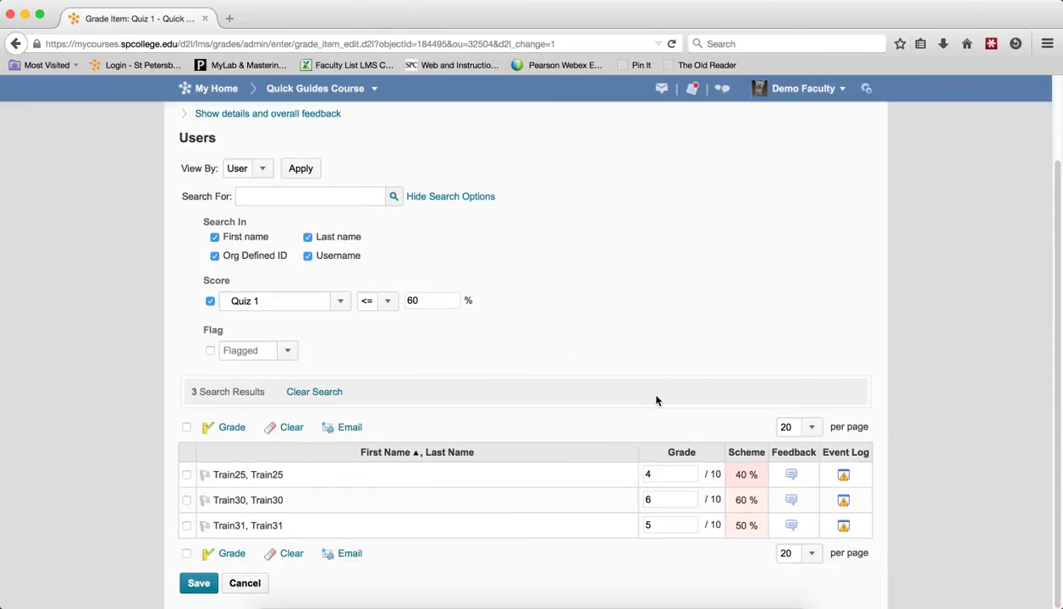
pyautogui.moveTo(642, 392)
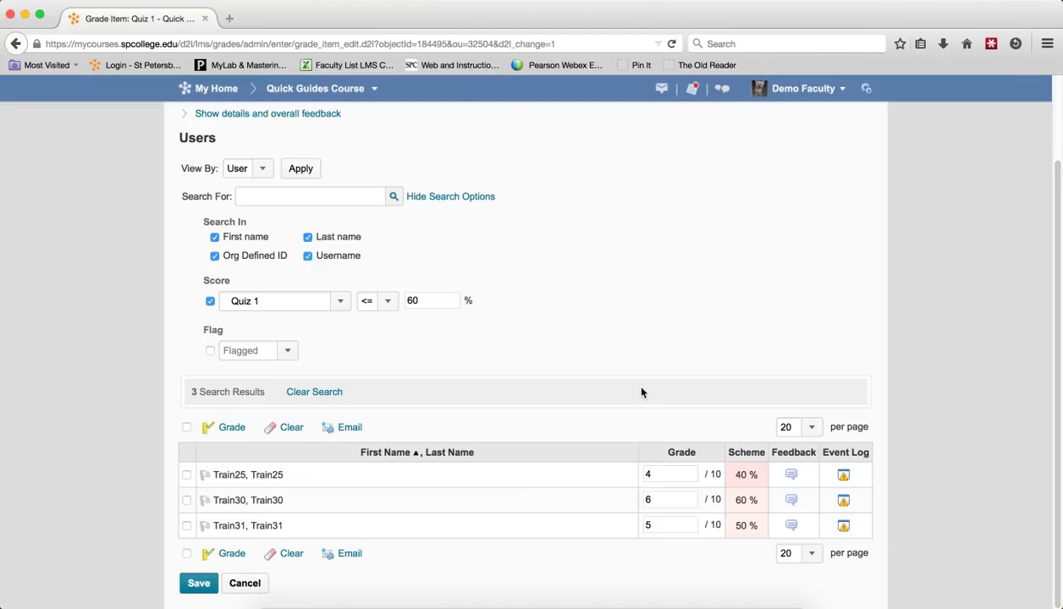
pyautogui.moveTo(636, 565)
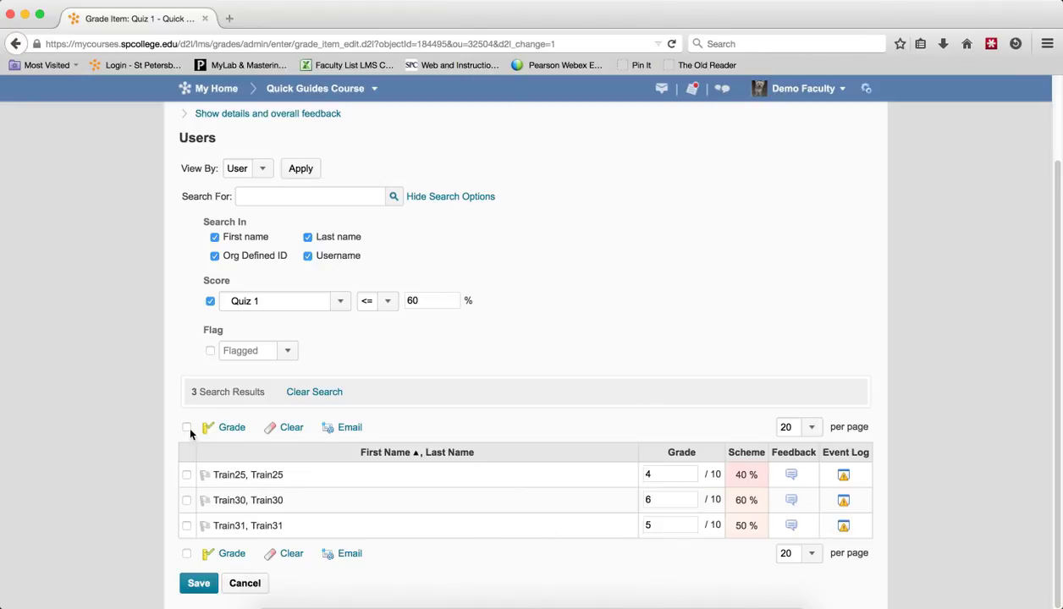
# Select all three filtered students and start an email to them
pyautogui.click(186, 428)
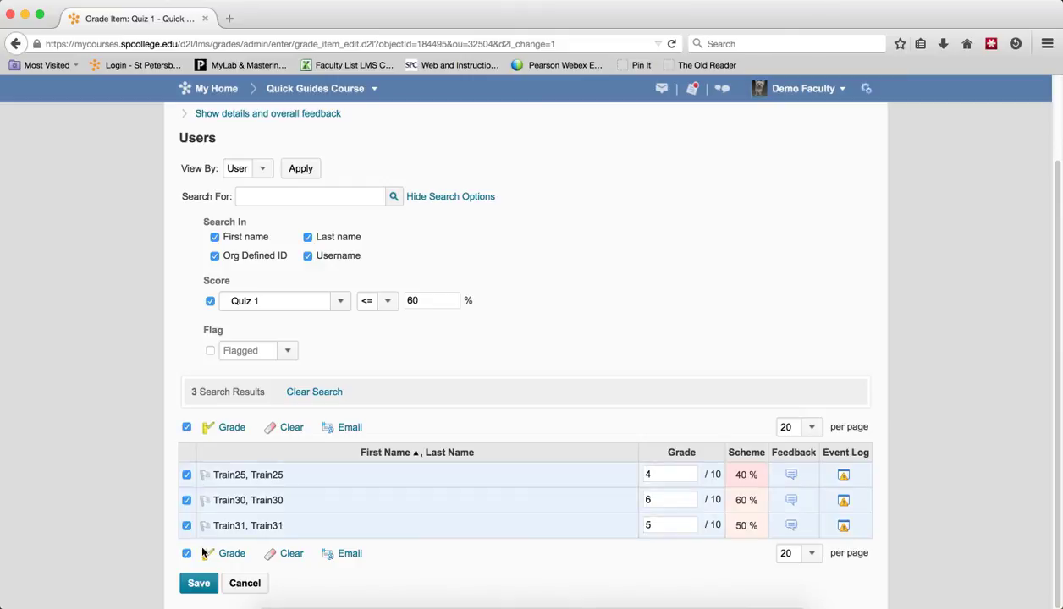
pyautogui.moveTo(349, 427)
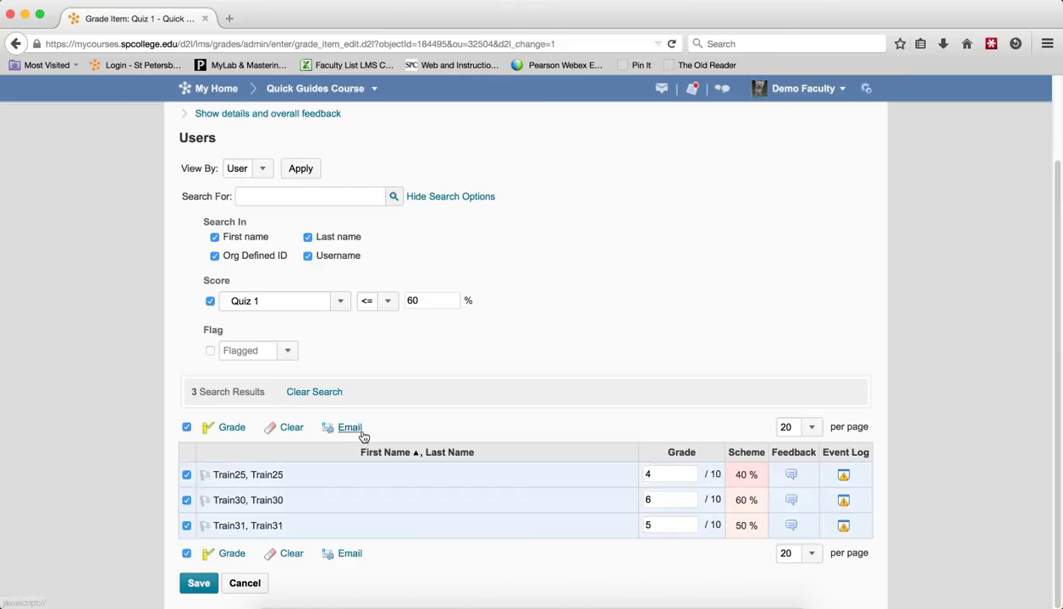
pyautogui.click(350, 427)
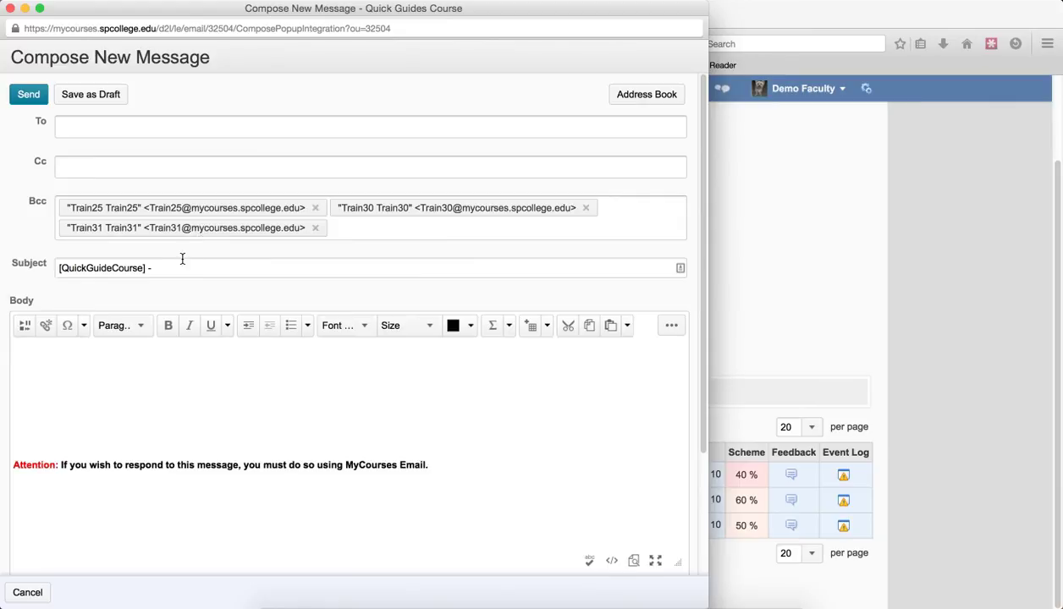
# Send the email with subject 'Try Harder' and body text 'Try ha'
pyautogui.click(154, 267)
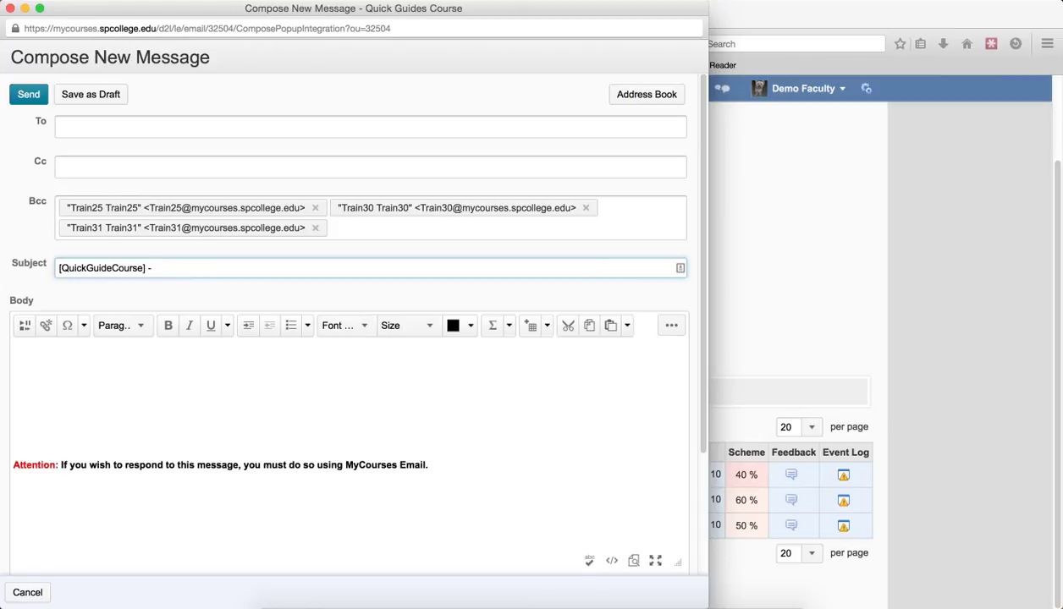
pyautogui.write('Try')
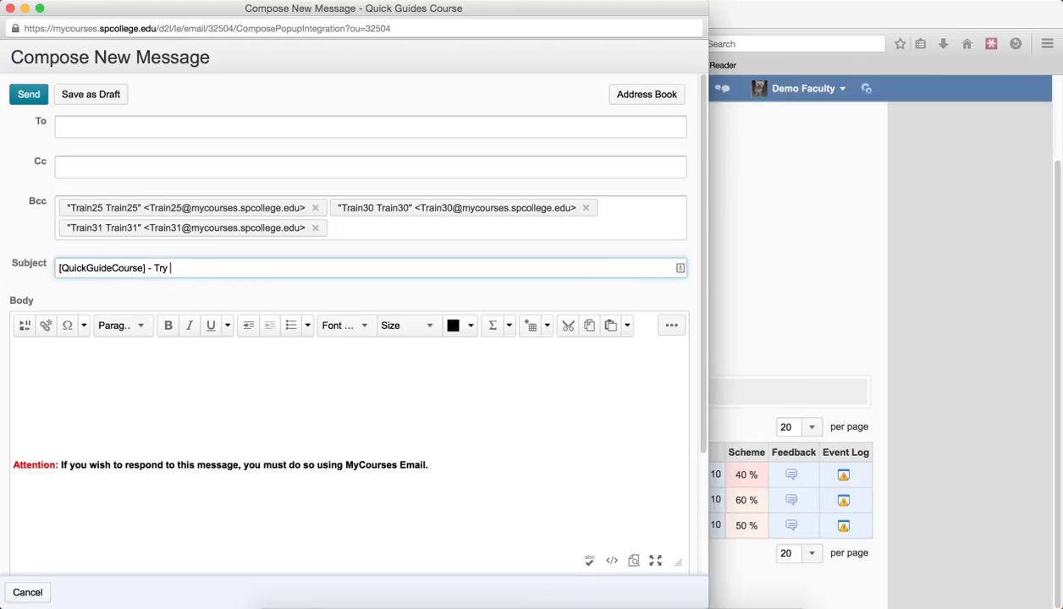
pyautogui.write('Harder')
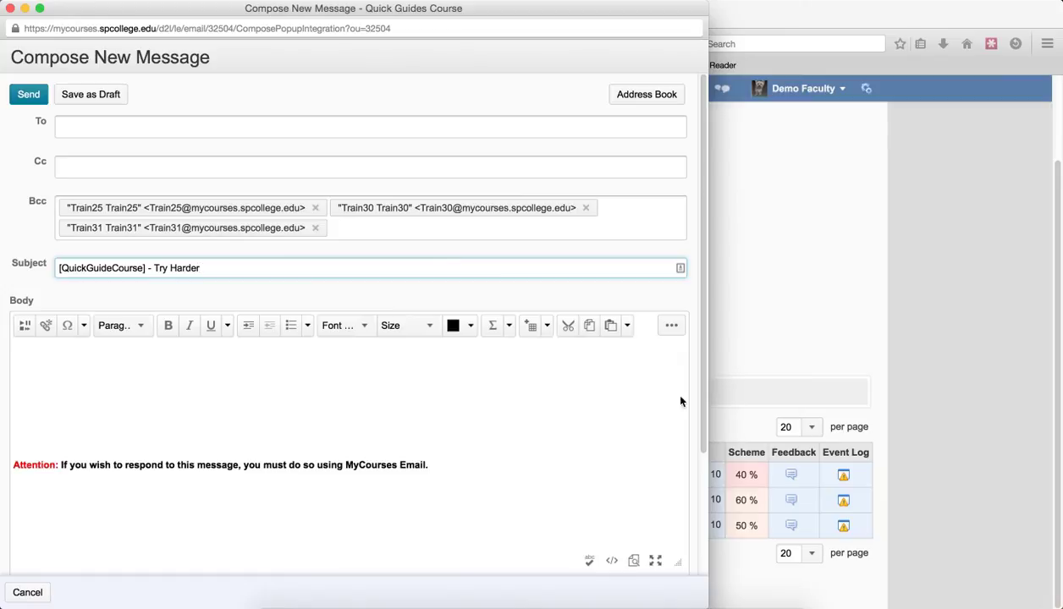
pyautogui.click(118, 358)
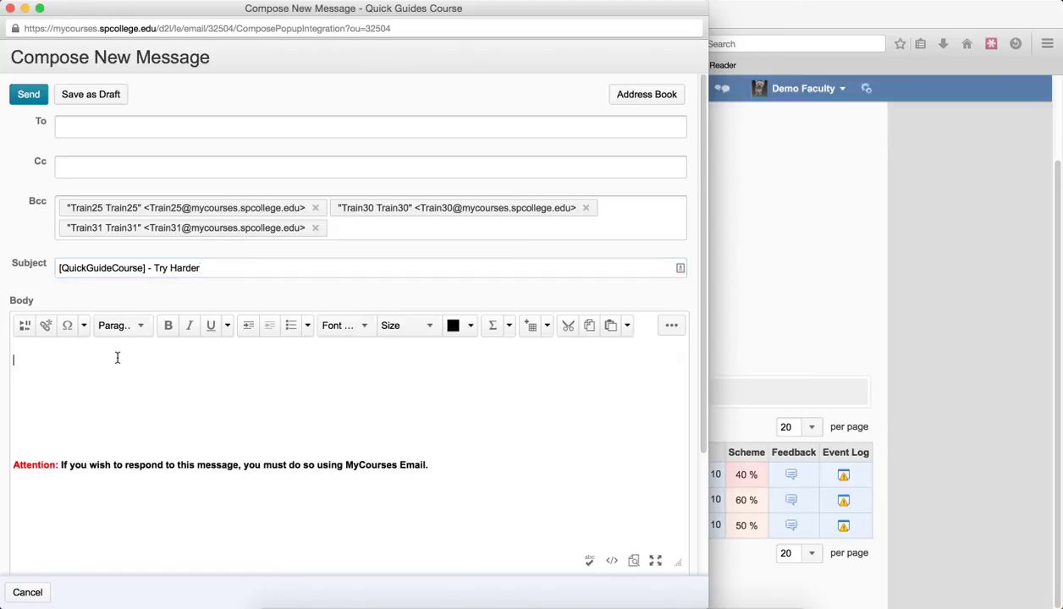
pyautogui.write('Try harder...')
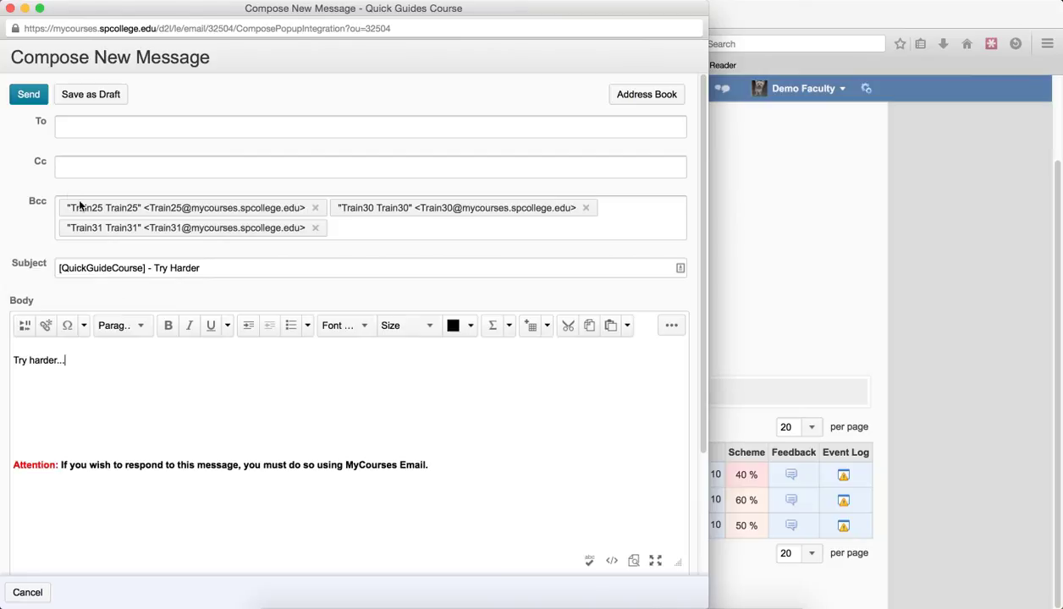
pyautogui.click(28, 94)
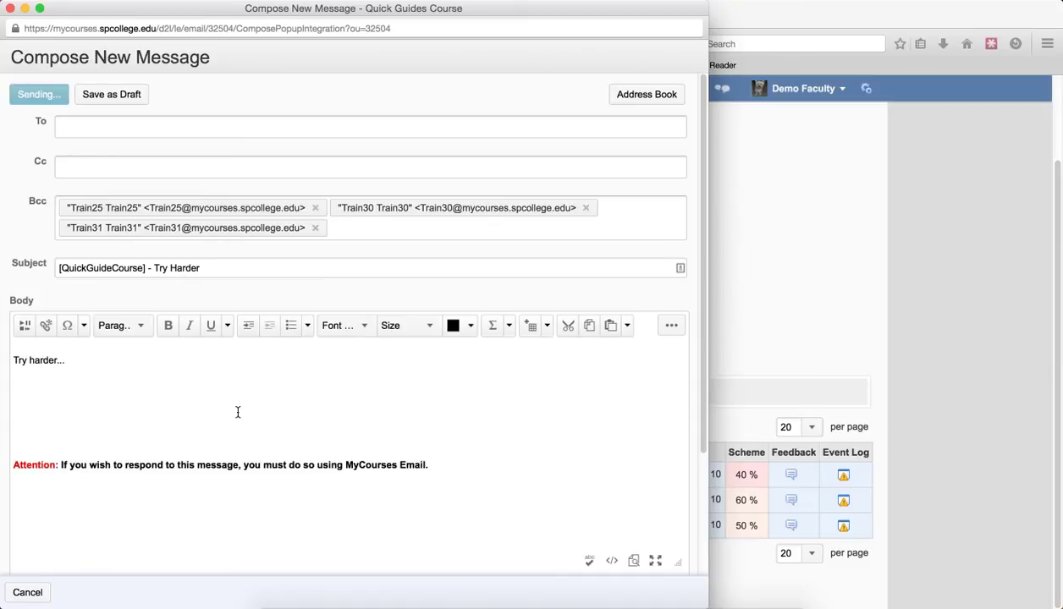
pyautogui.click(28, 94)
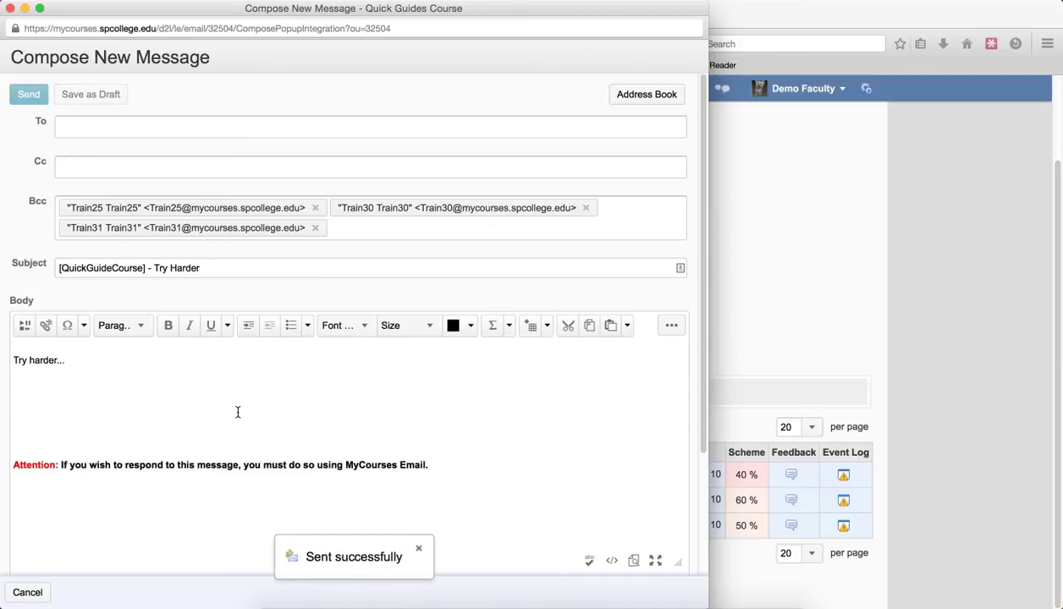
pyautogui.click(29, 94)
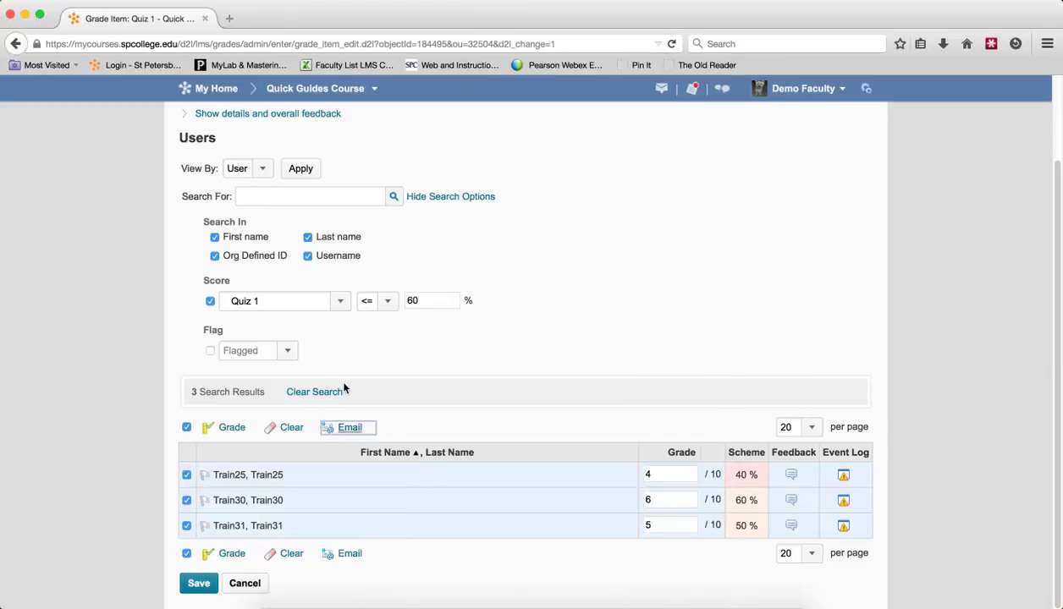